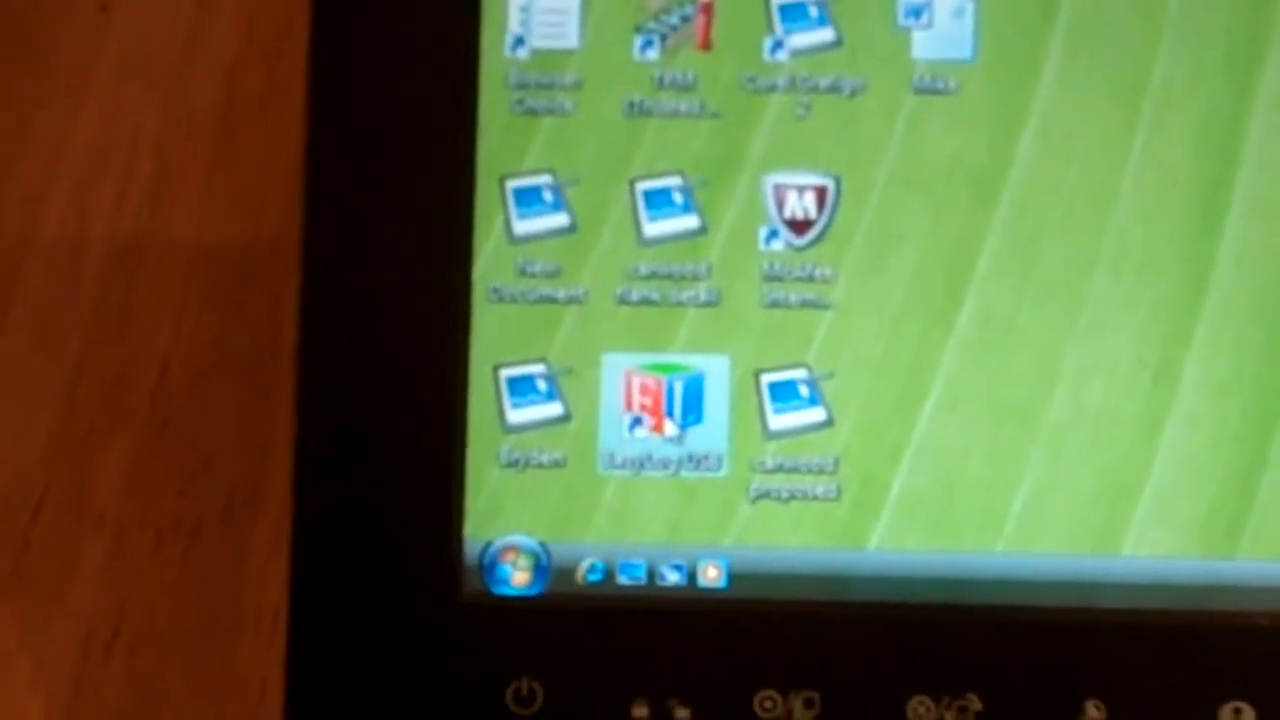
Launch EasyLog USB from the desktop to reach its logger procedure choices
double_click(662, 410)
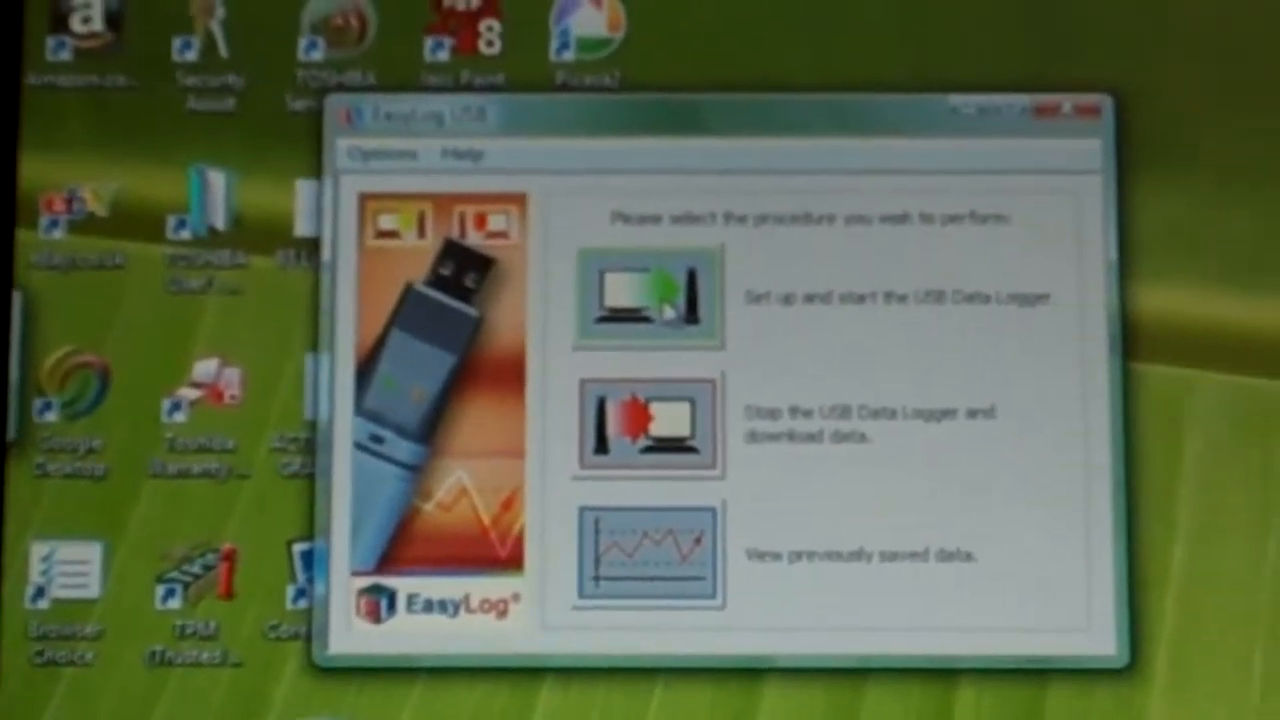
Begin logger setup, accepting the name 'bh internal' and a 1 Hour sample rate
click(644, 296)
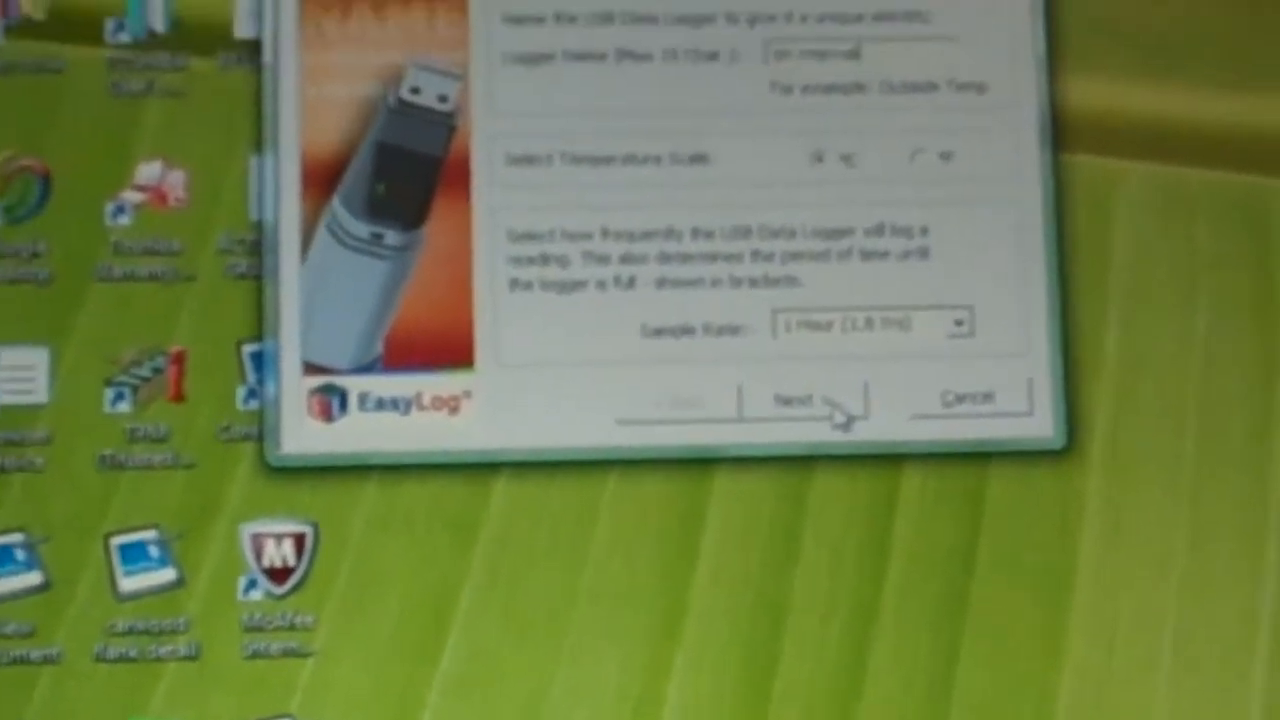
click(796, 400)
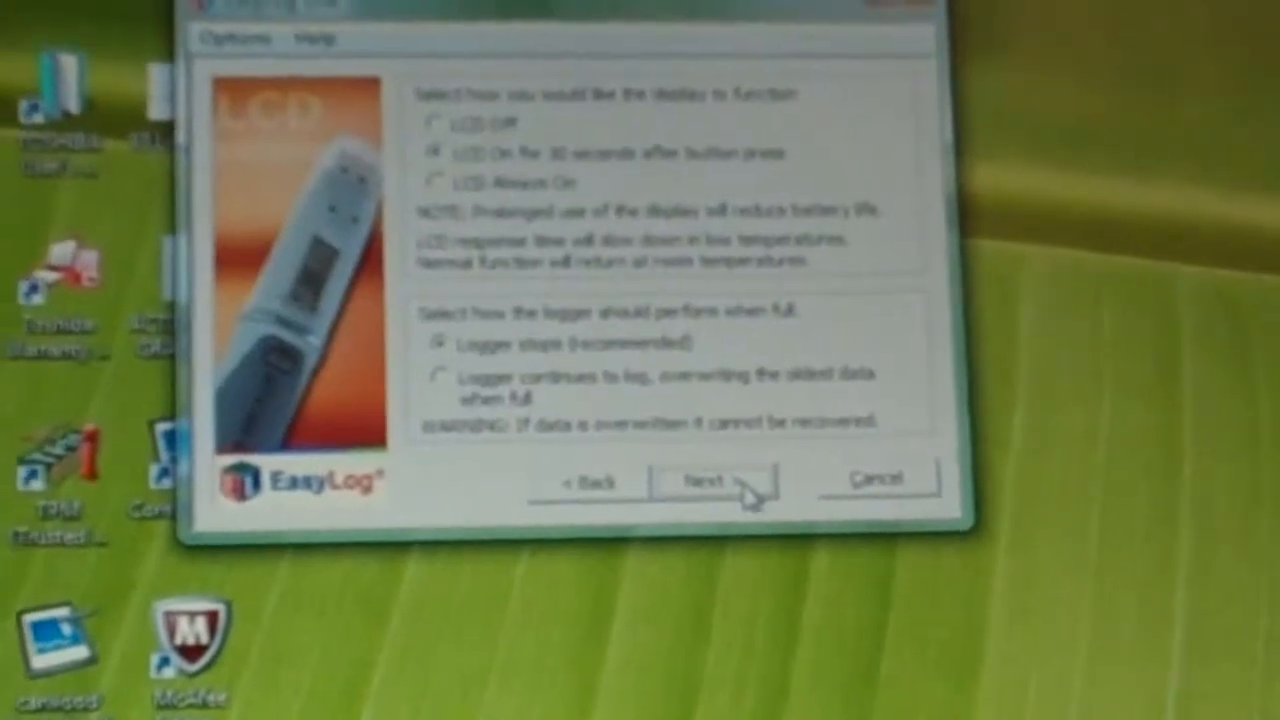
Keep default LCD settings, leave temperature and humidity alarms off, and finish with button-press start
click(708, 482)
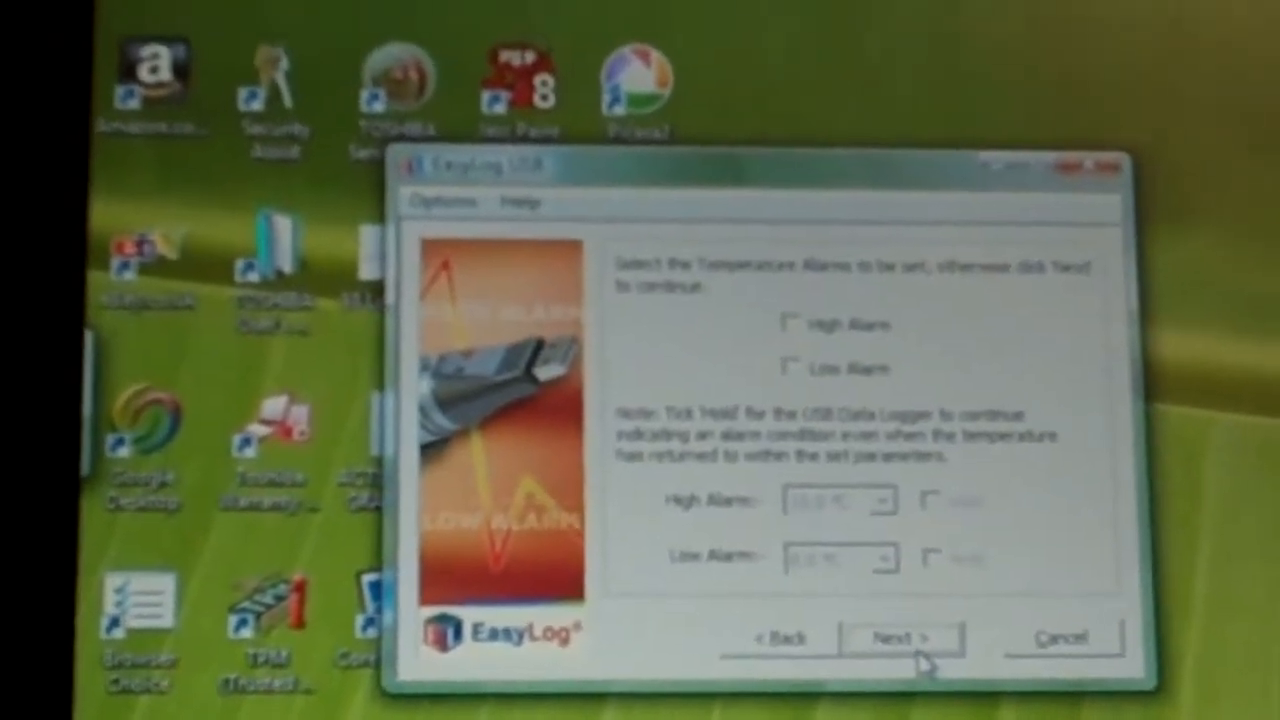
click(898, 636)
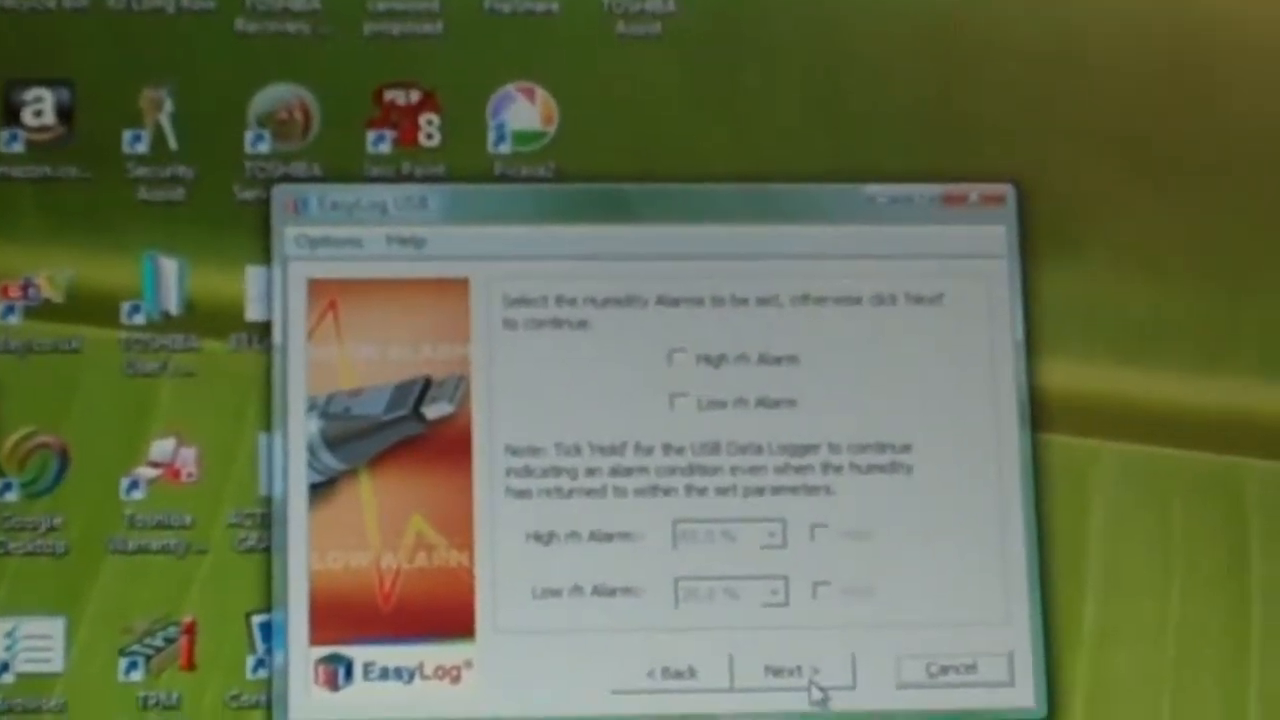
click(796, 670)
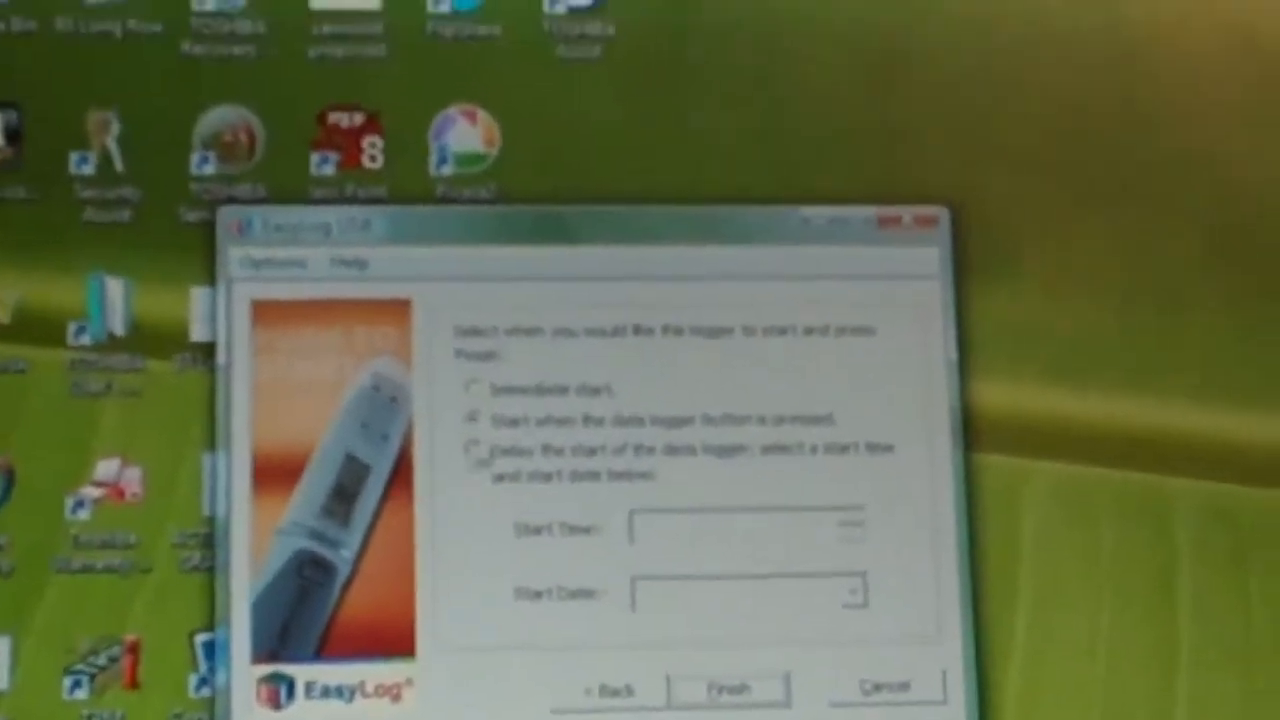
click(728, 688)
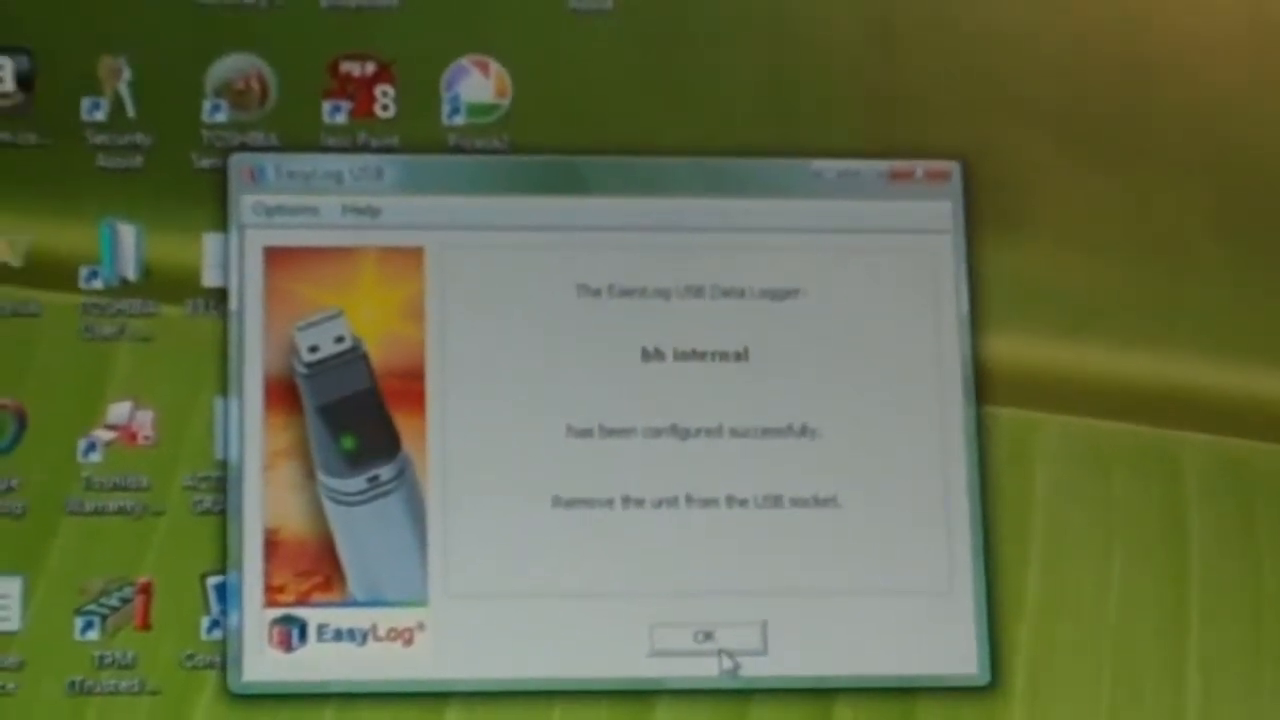
Acknowledge that 'bh internal' was configured successfully
click(698, 638)
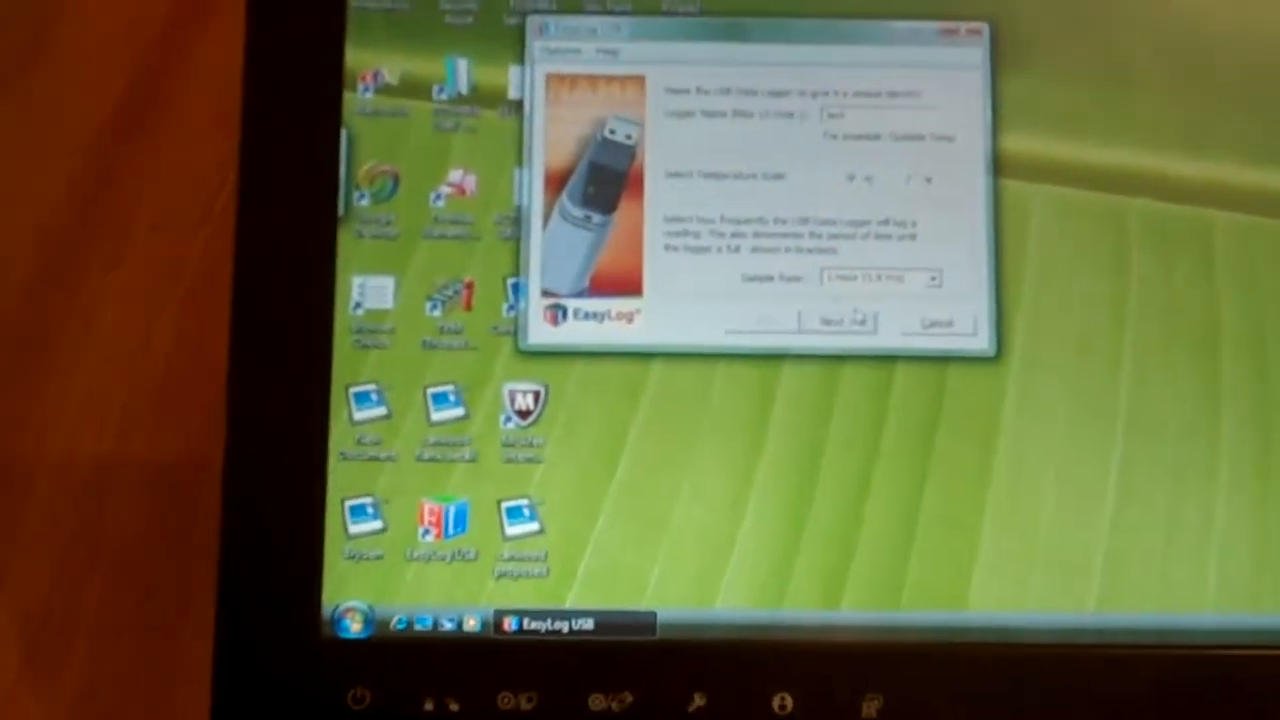
Accept 'bh external' with hourly sampling, leave alarms off, and finish its configuration
click(838, 322)
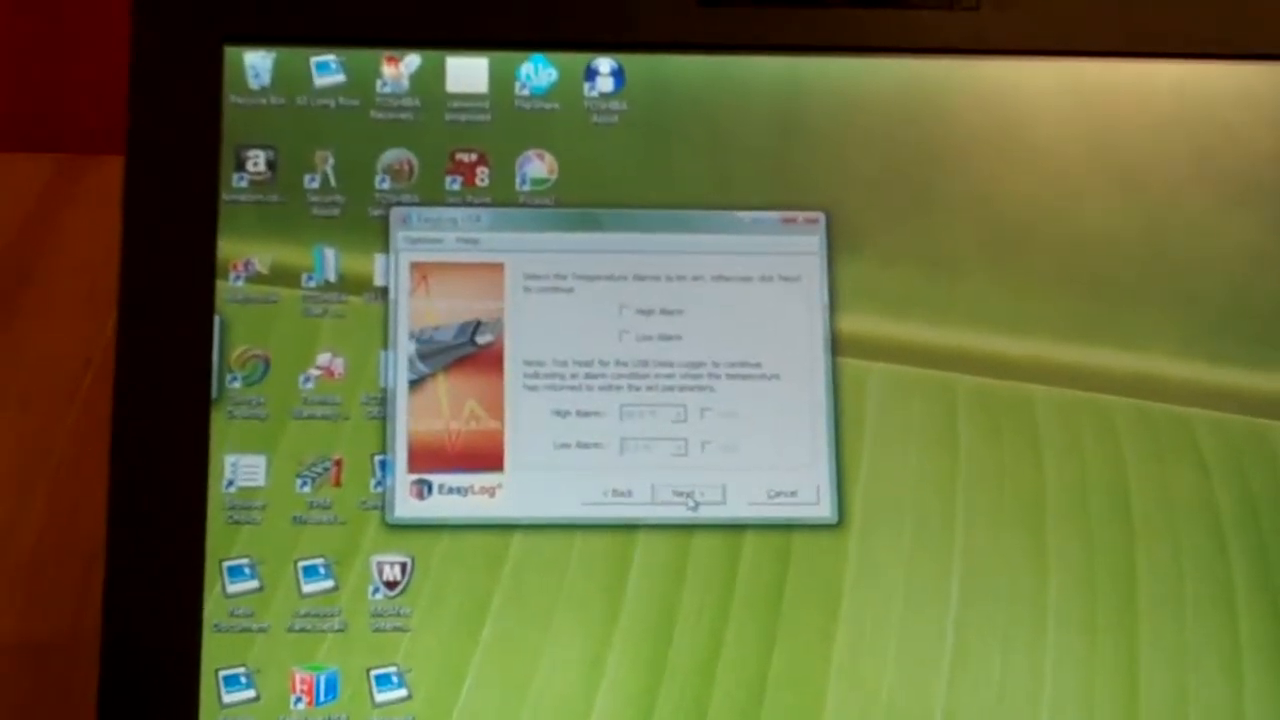
click(684, 494)
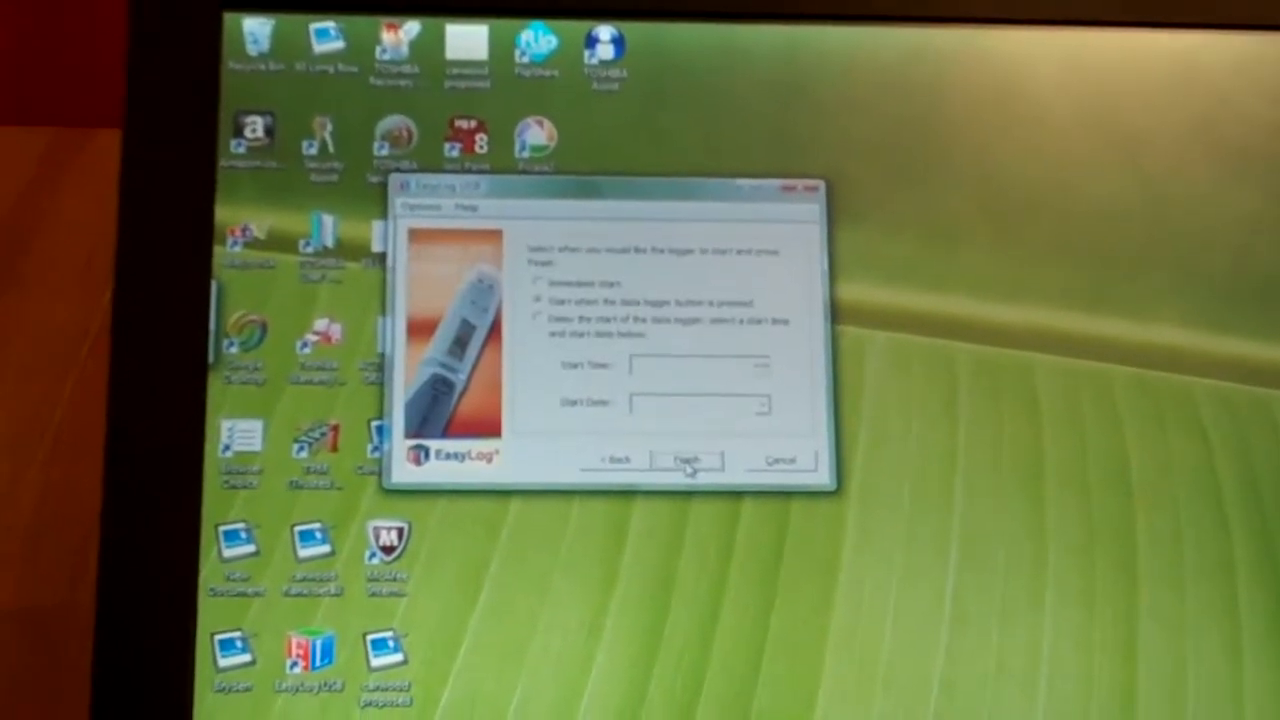
click(686, 460)
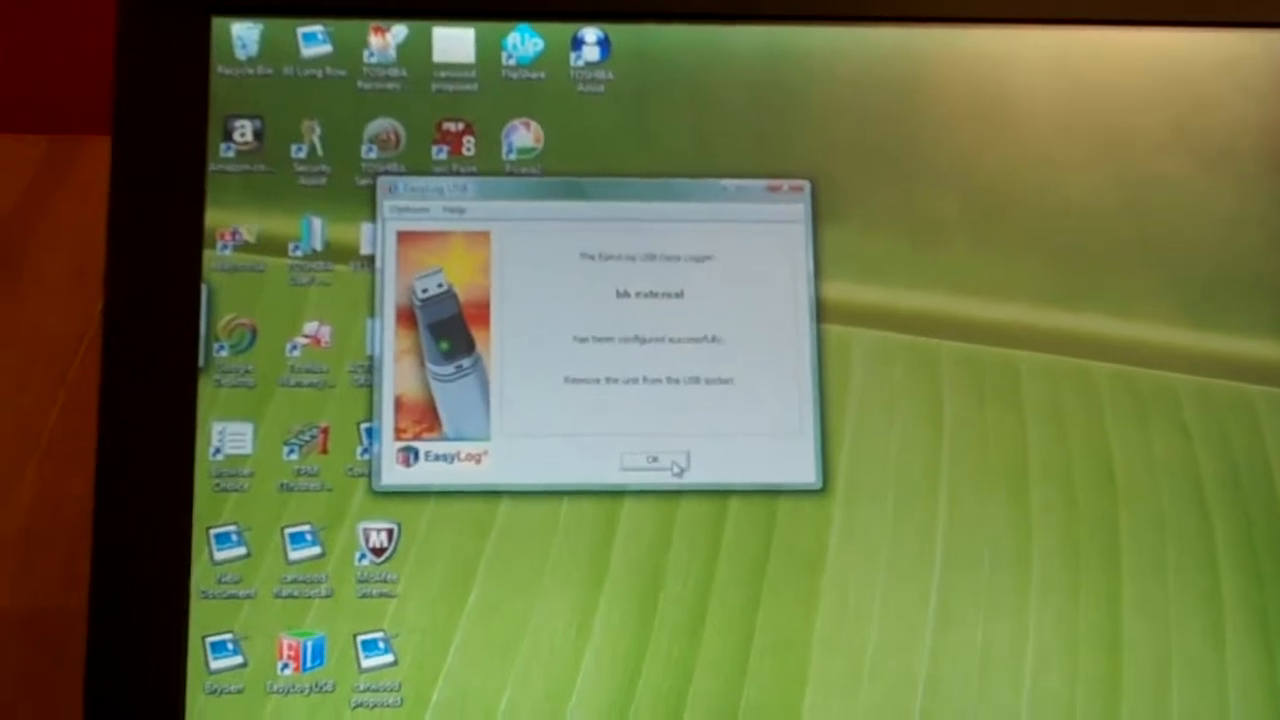